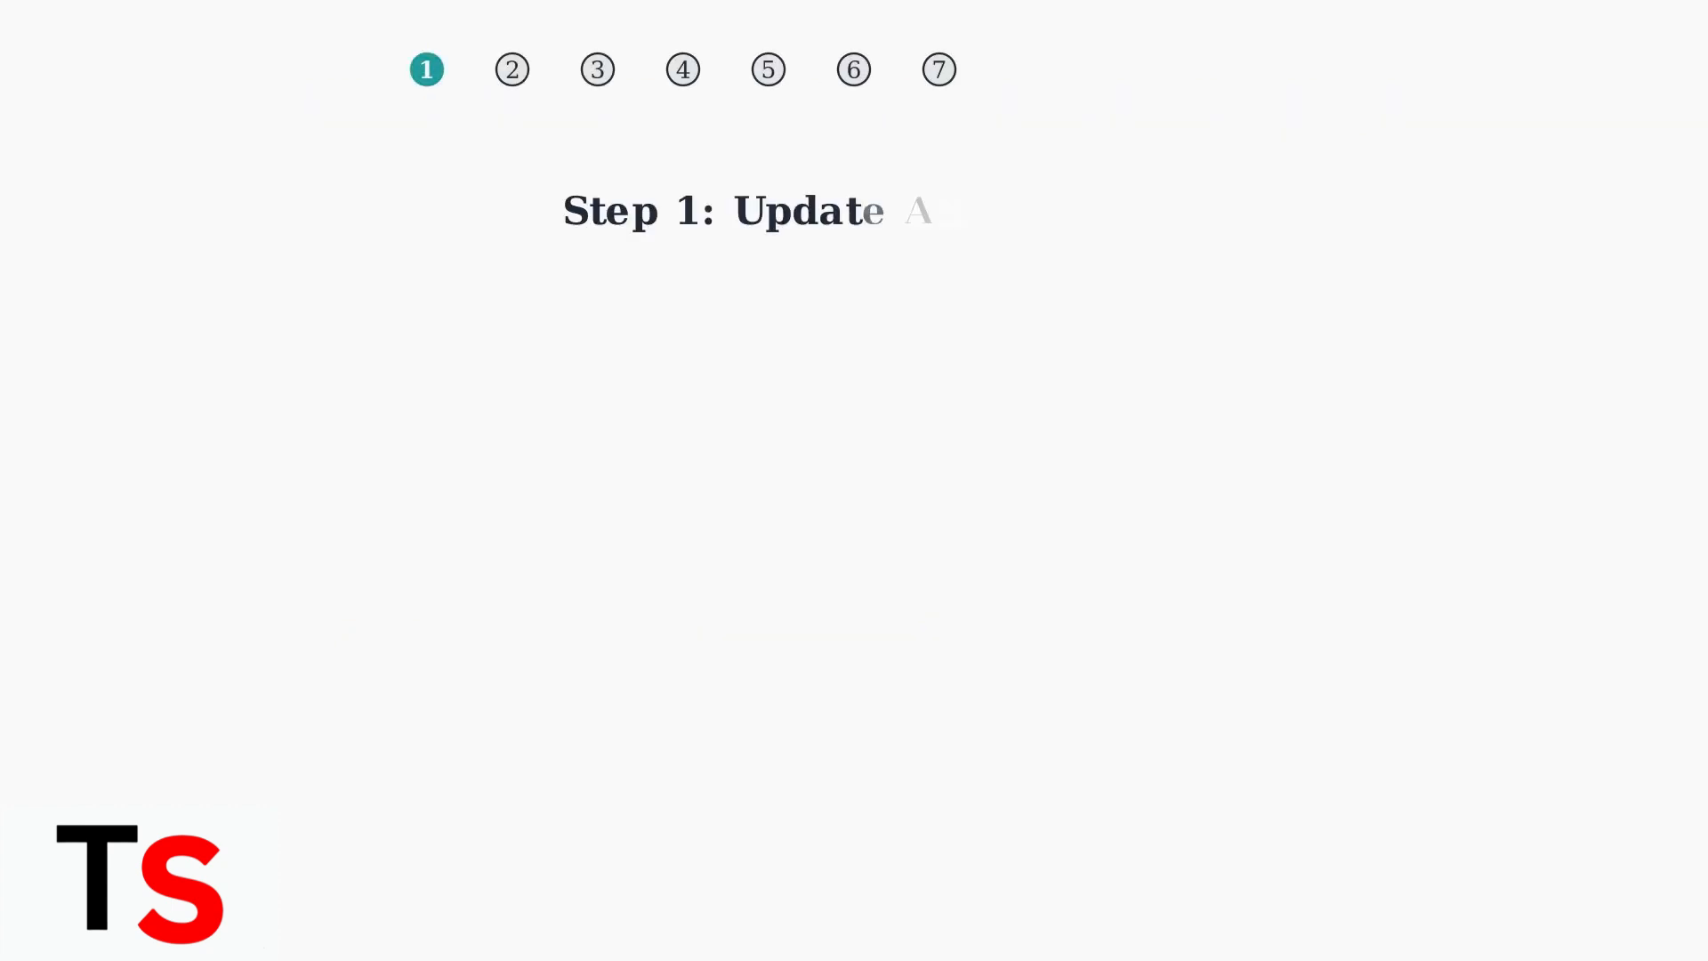
Advance the slideshow from Step 1 to Step 2: Check Display Settings and onward
click(510, 68)
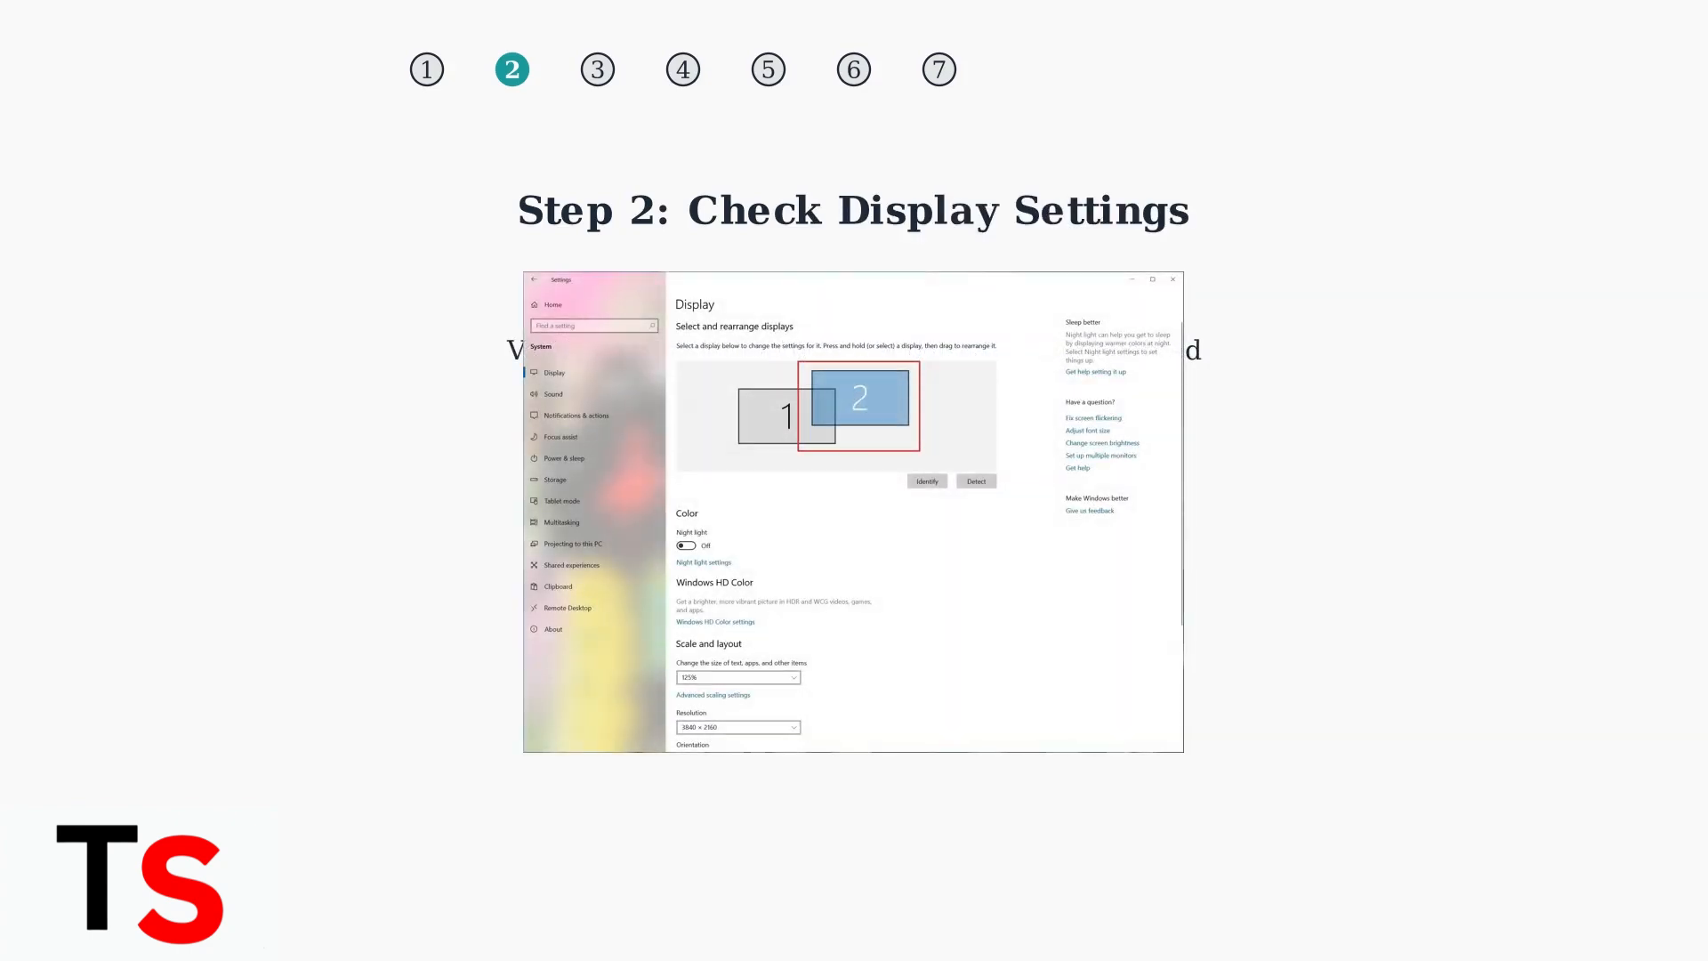
click(597, 69)
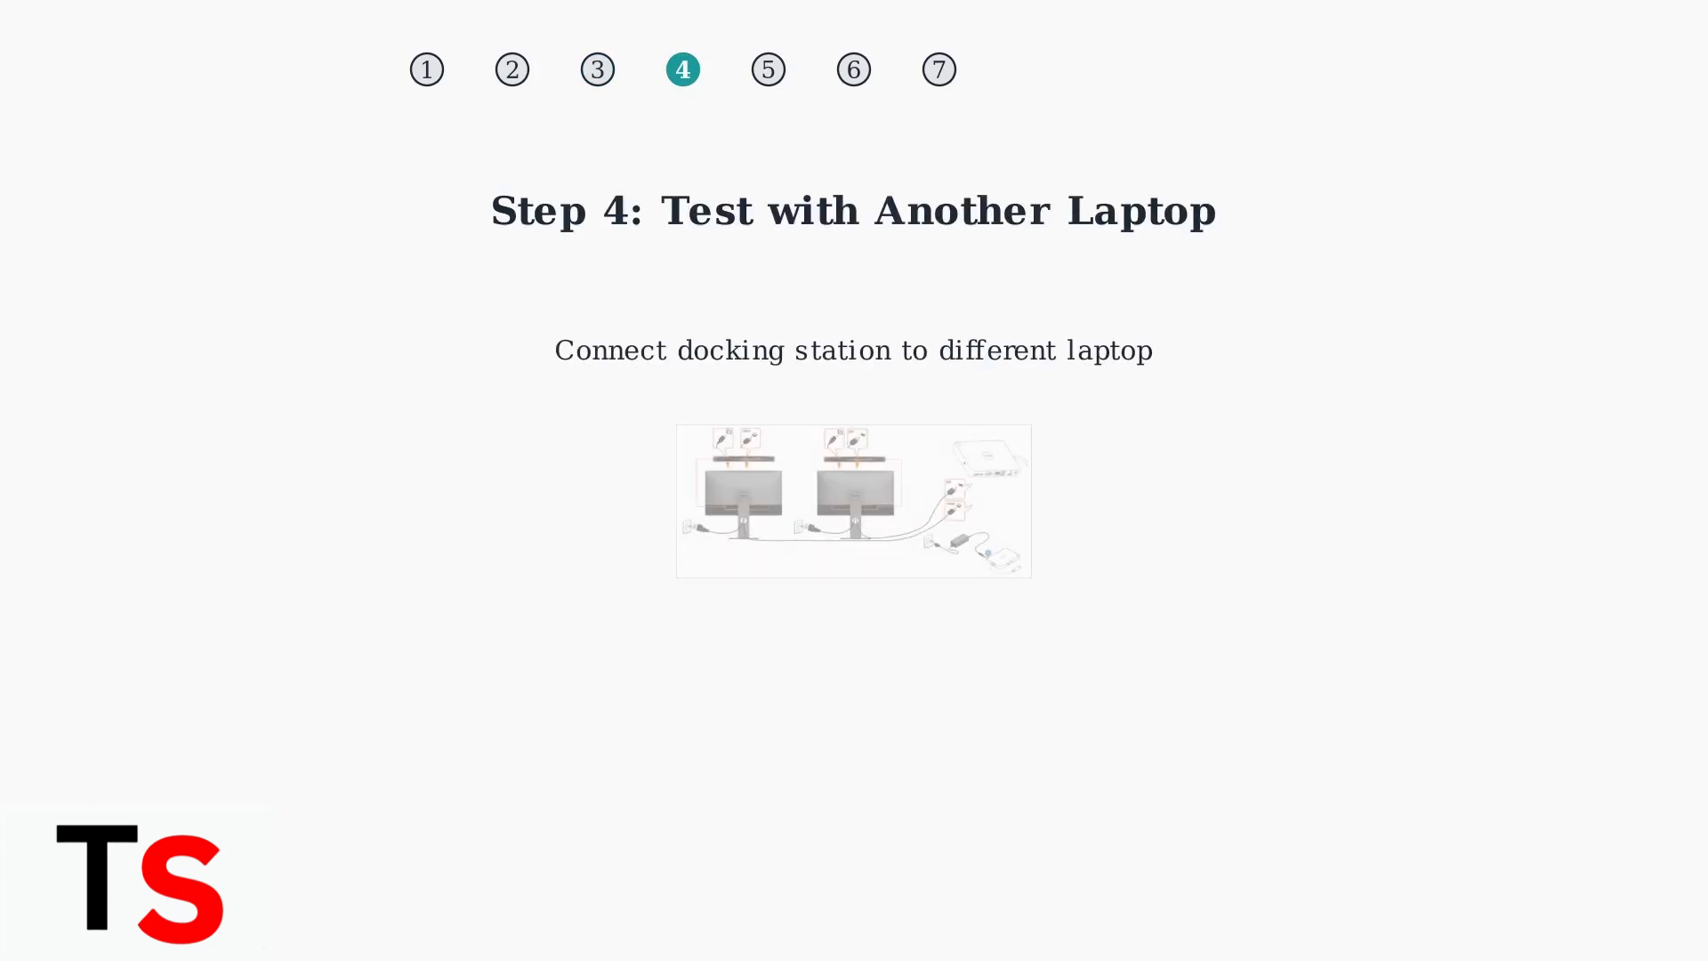
Advance the slideshow past Step 4: Test with Another Laptop to Step 5
click(768, 69)
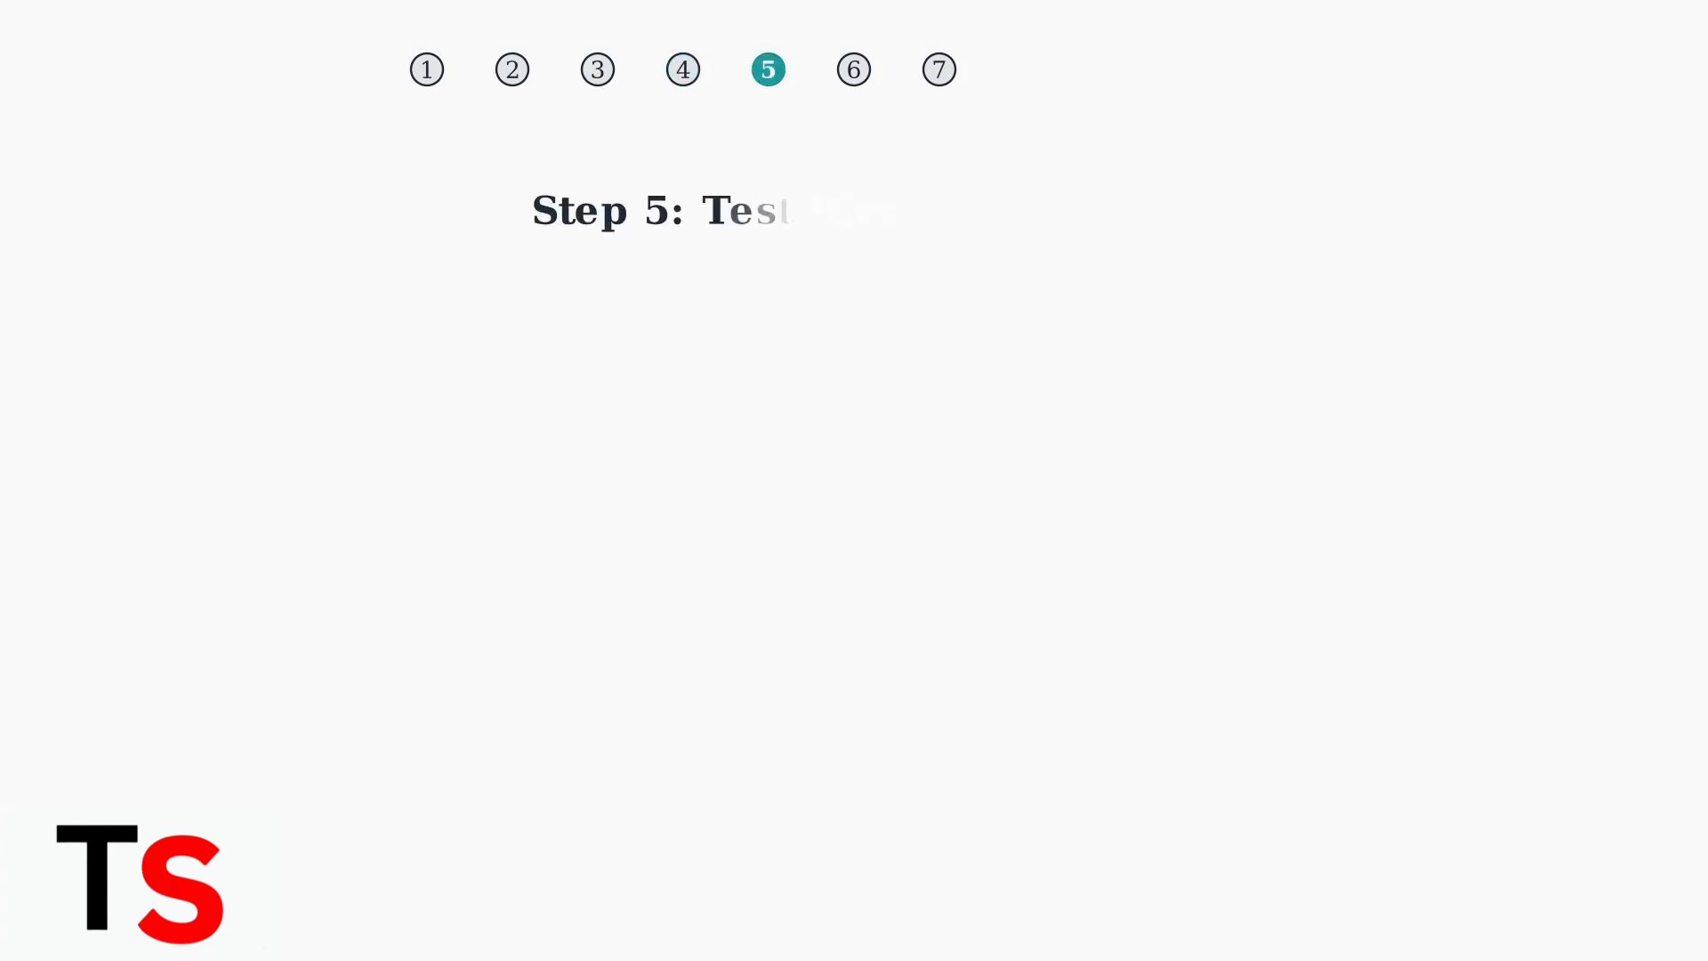